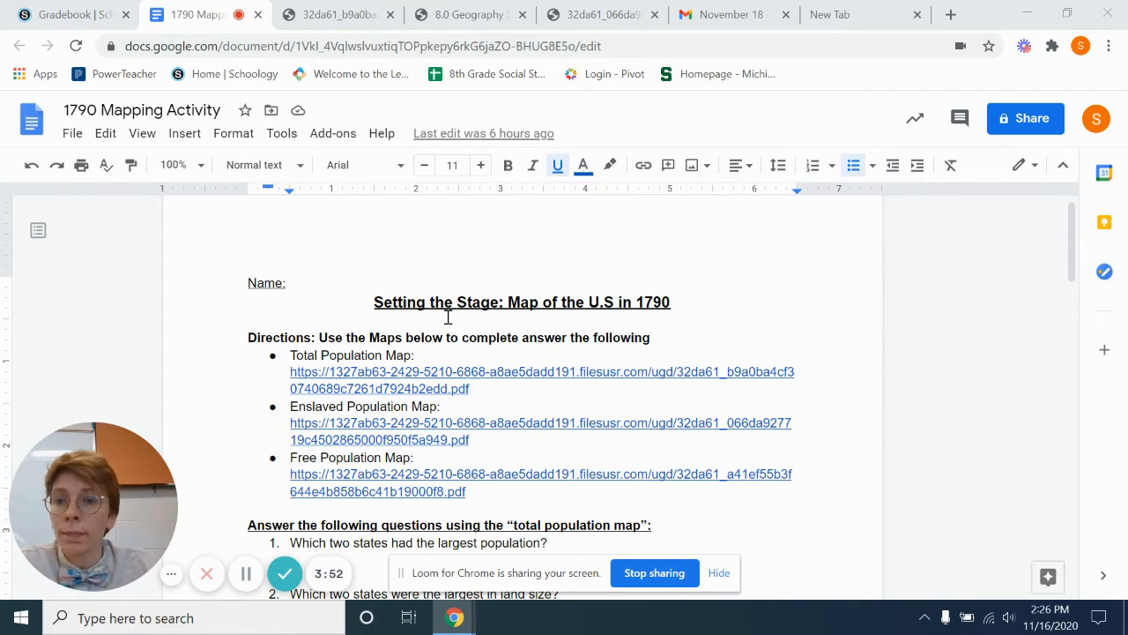
- Scroll down the 1790 Total Population map from the northern states toward Georgia
scroll(down, 3)
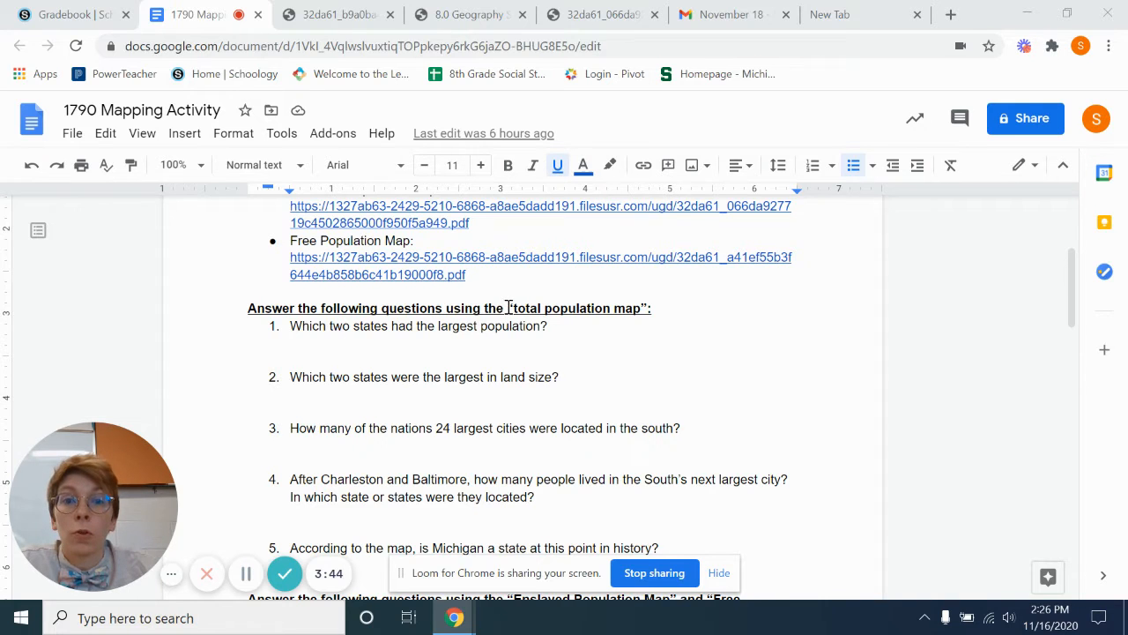
scroll(down, 3)
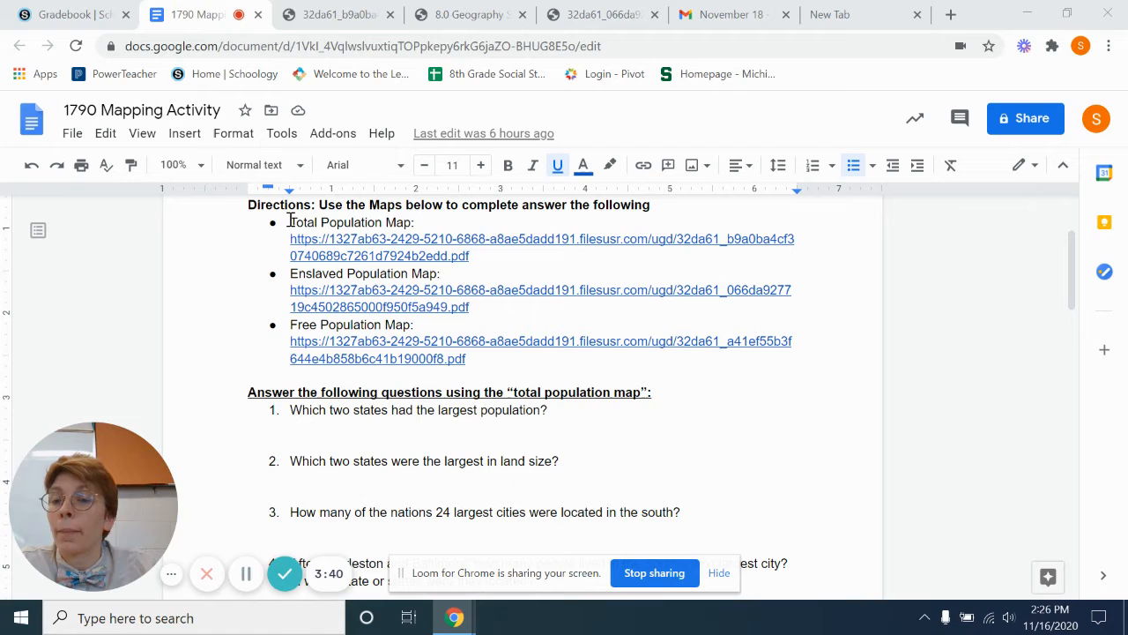
scroll(down, 3)
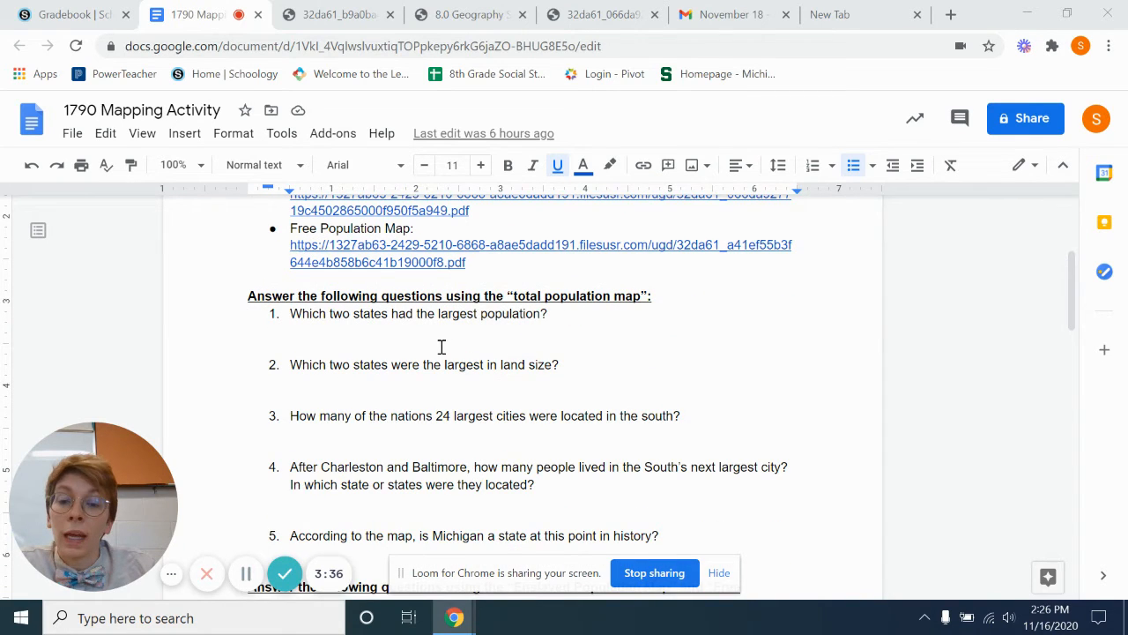
scroll(down, 3)
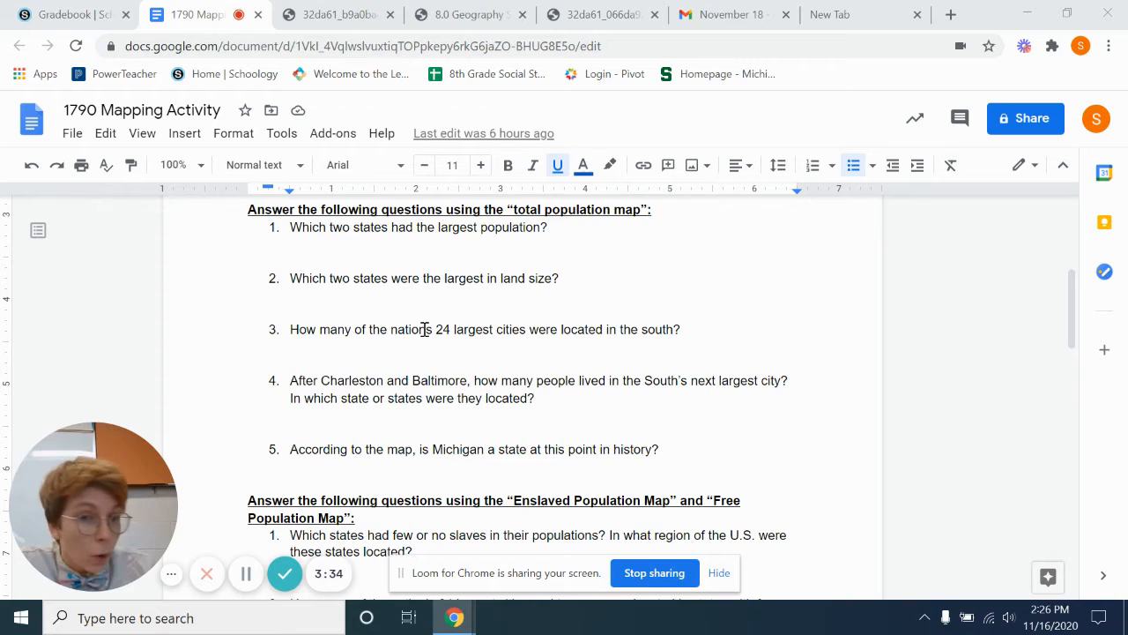
scroll(down, 3)
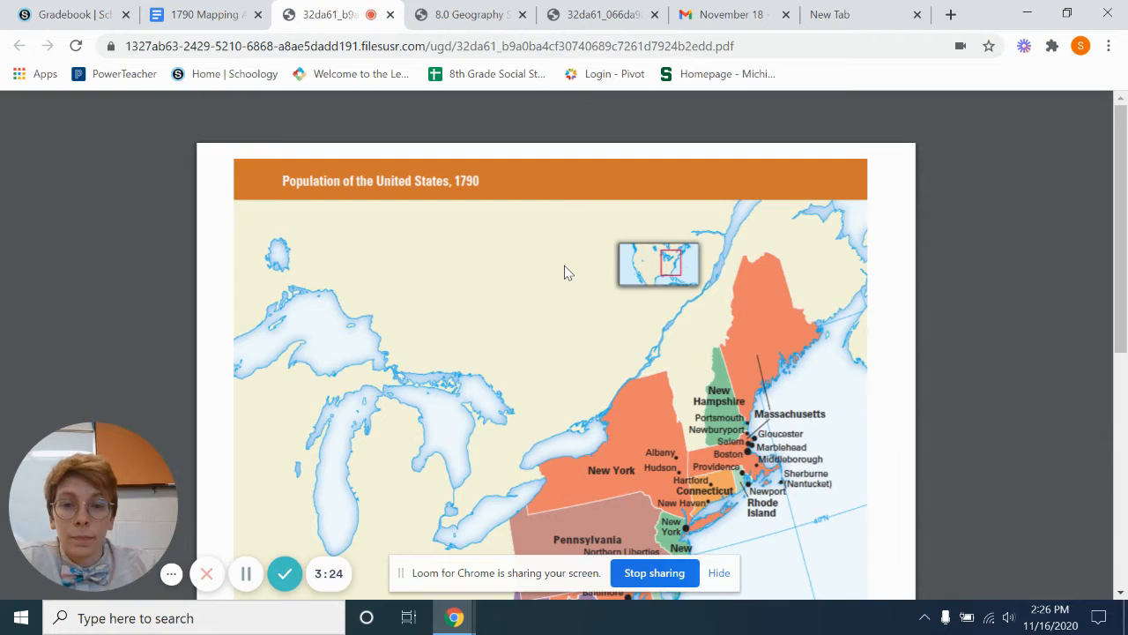
scroll(down, 3)
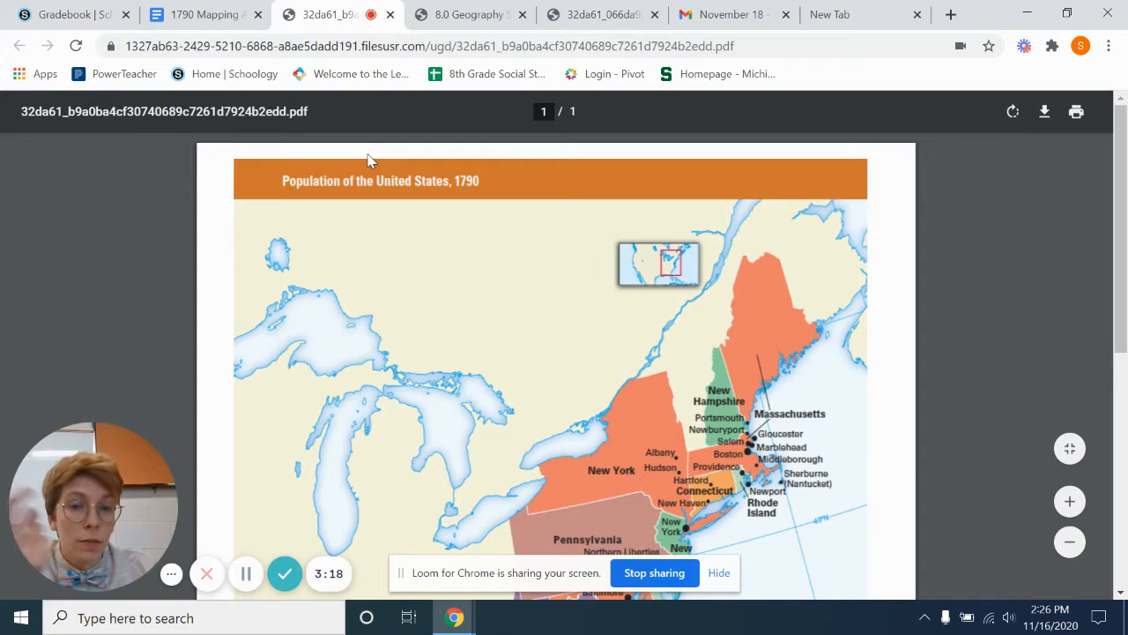
scroll(down, 3)
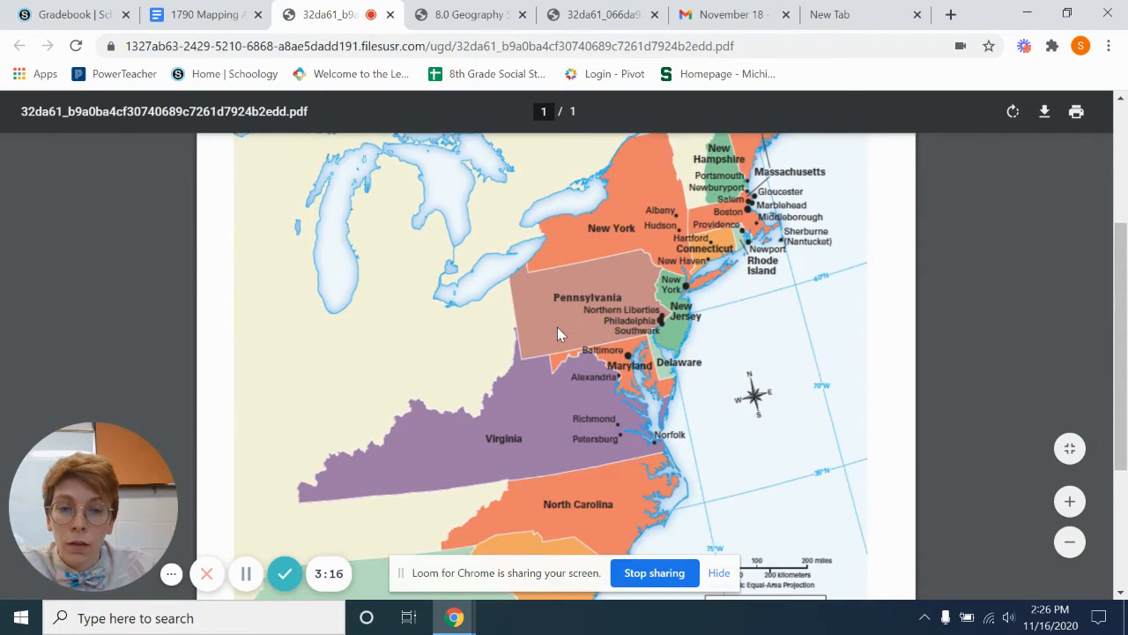
scroll(down, 3)
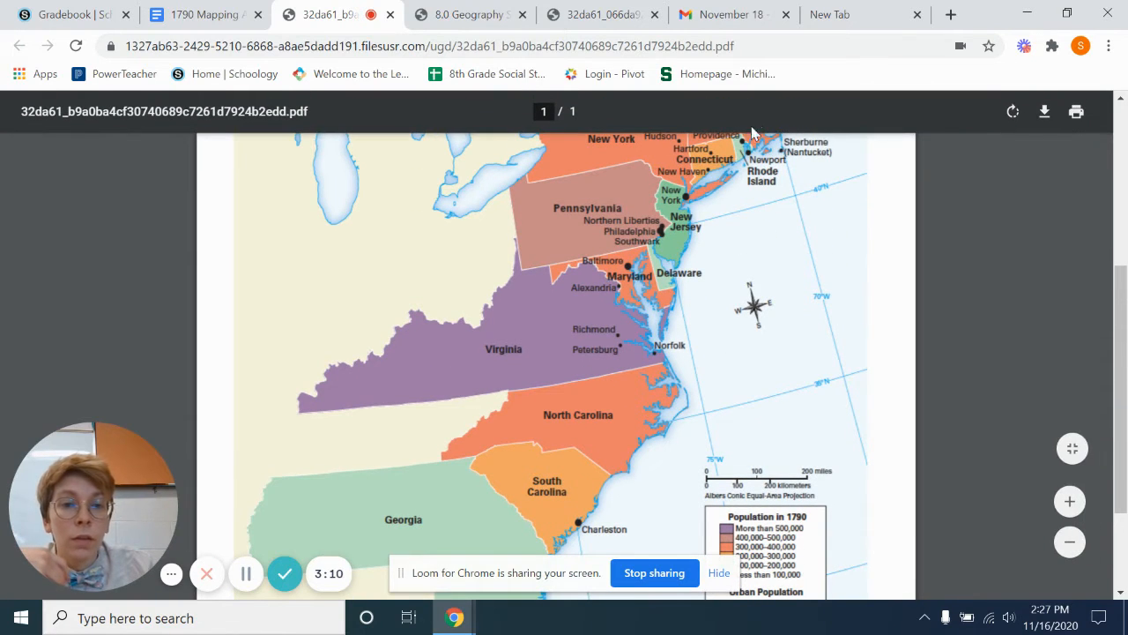
- Reach the population legend at the bottom of the map, then leave the PDF tab
scroll(up, 3)
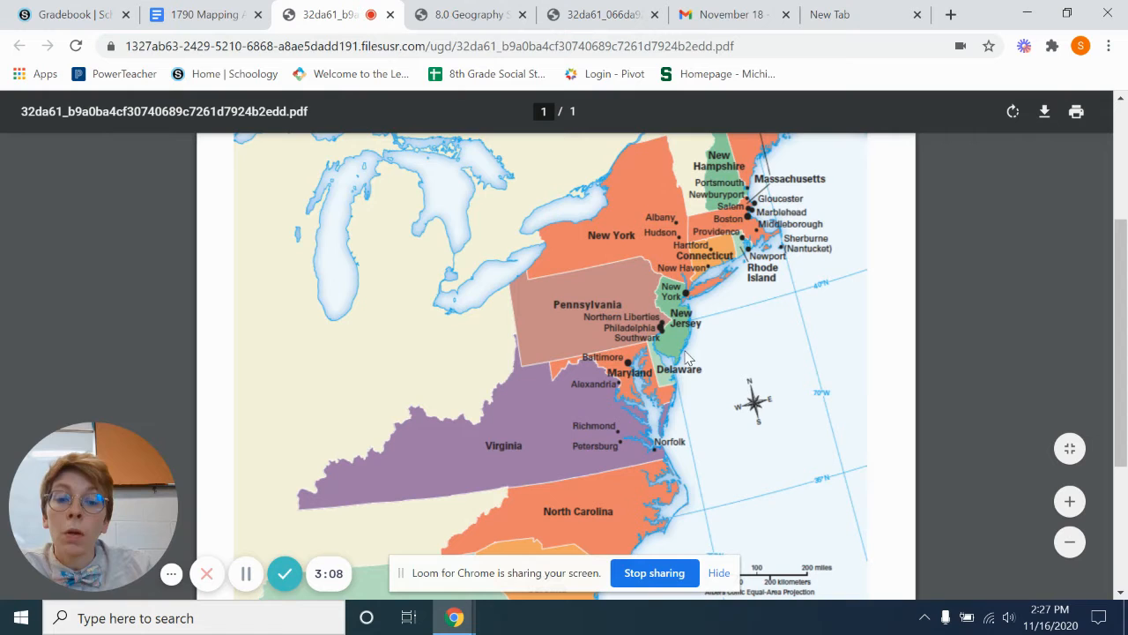
mouse_move(721, 320)
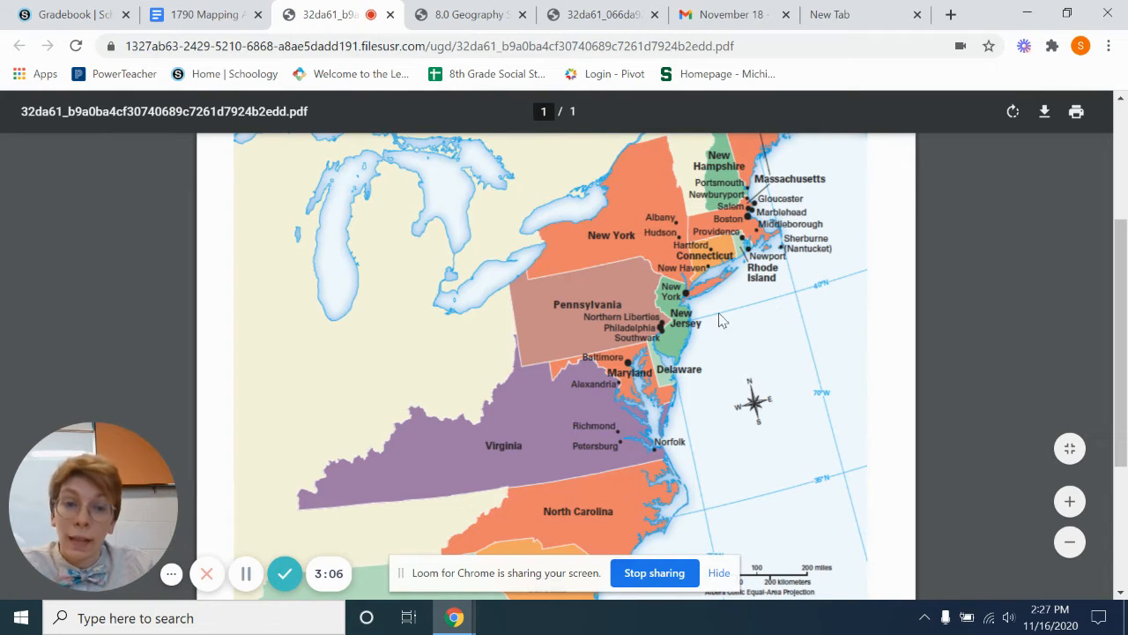
scroll(down, 3)
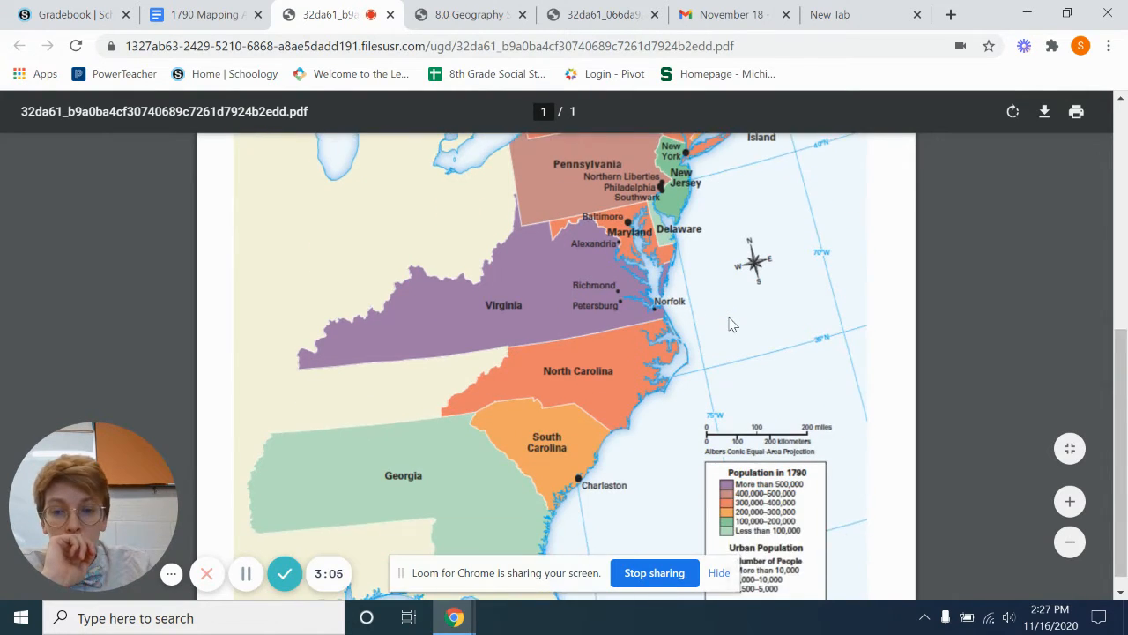
scroll(down, 3)
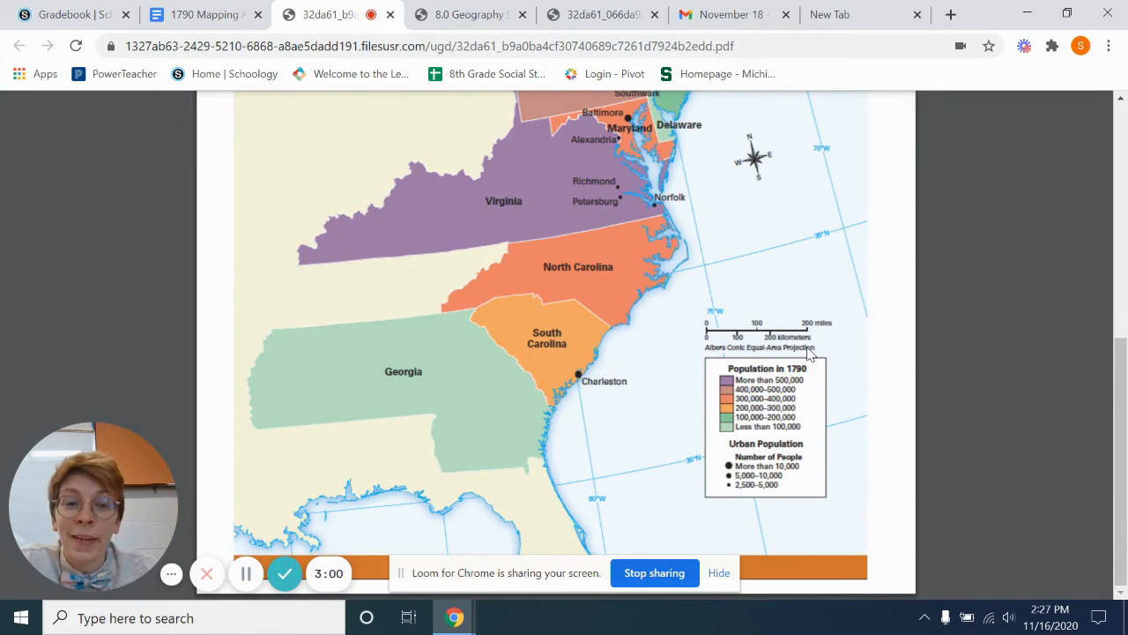
mouse_move(844, 275)
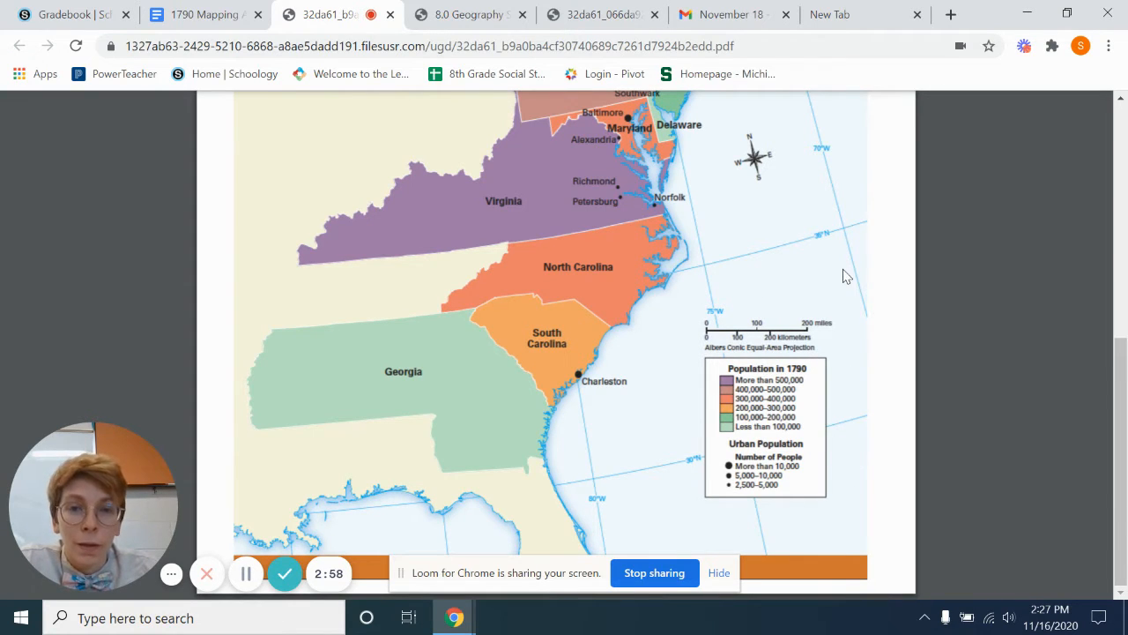
click(202, 14)
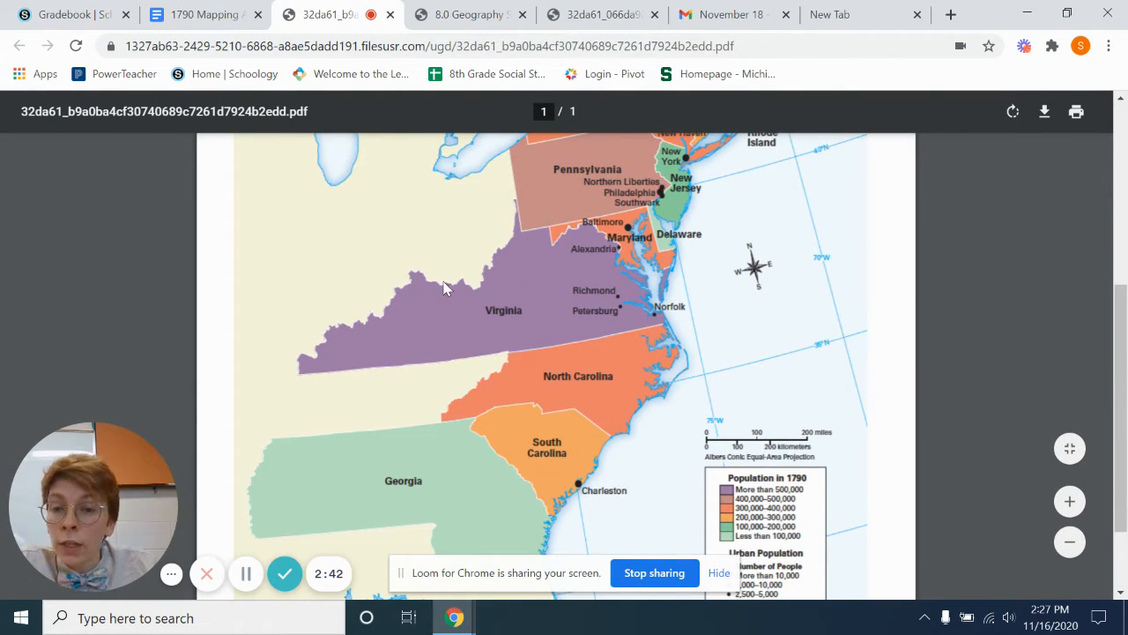
mouse_move(532, 365)
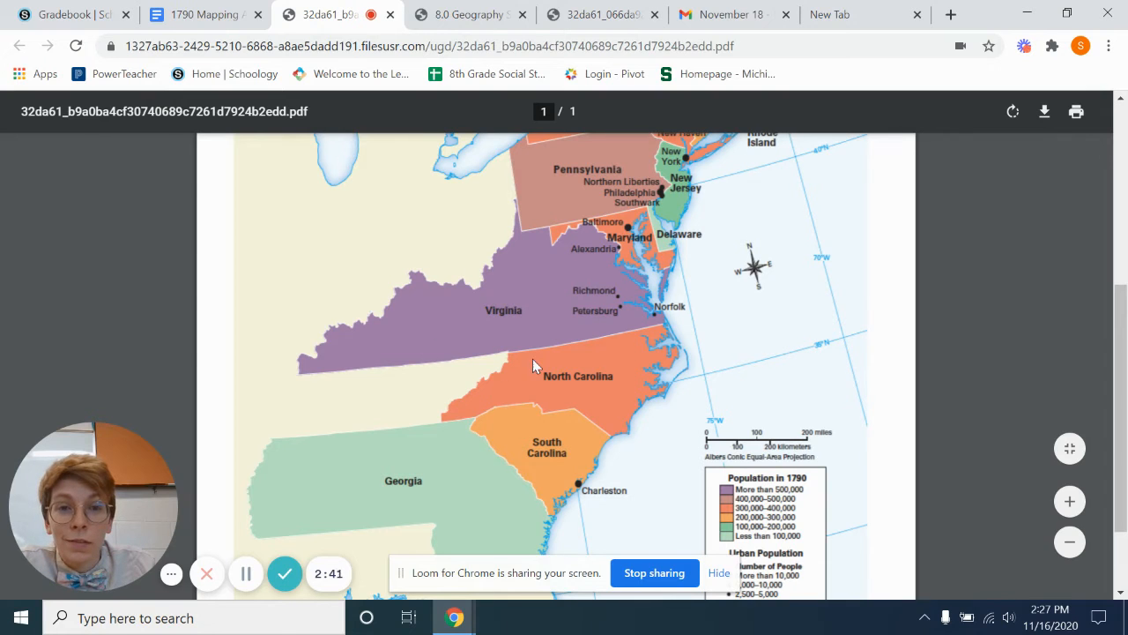
mouse_move(532, 329)
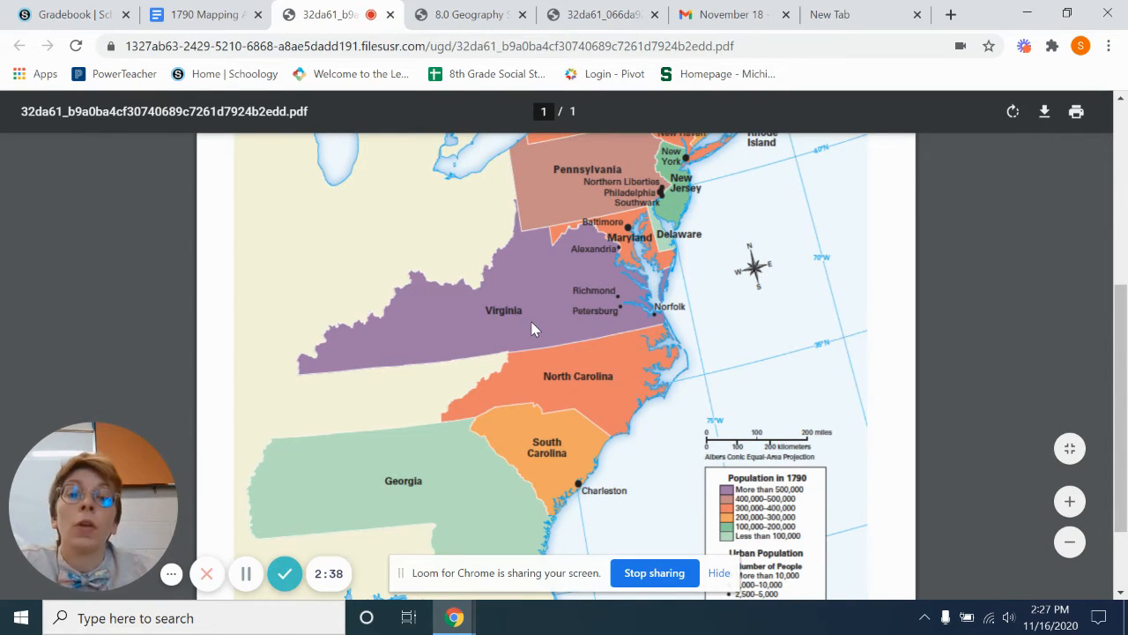
- Revisit the map from Pennsylvania down to Georgia, then return to the 1790 Mapping Activity doc
scroll(down, 3)
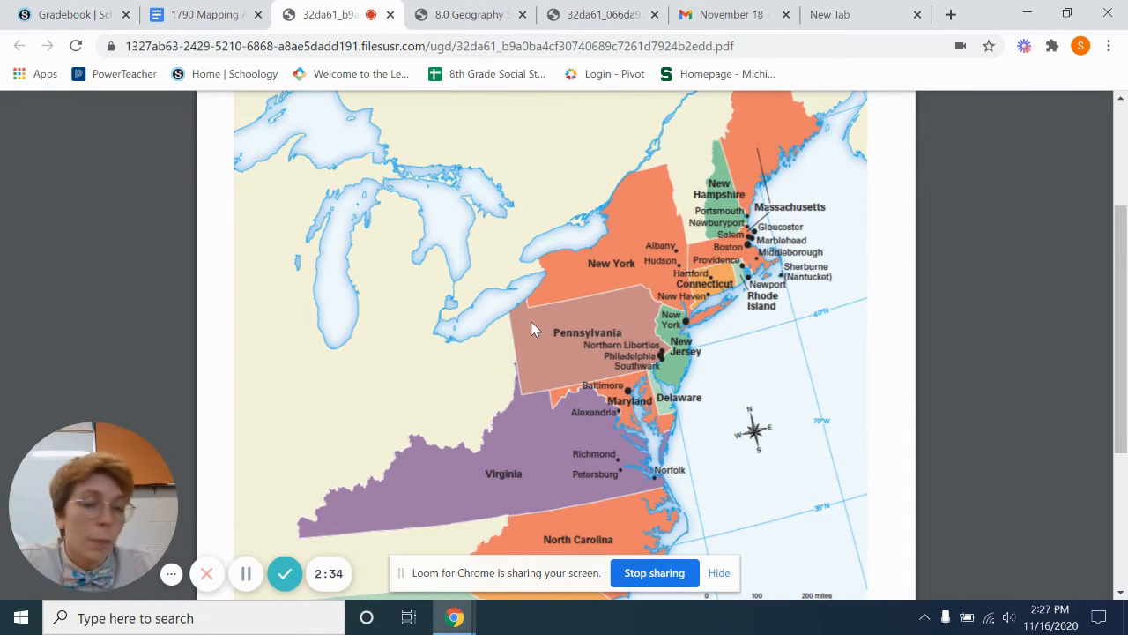
scroll(down, 3)
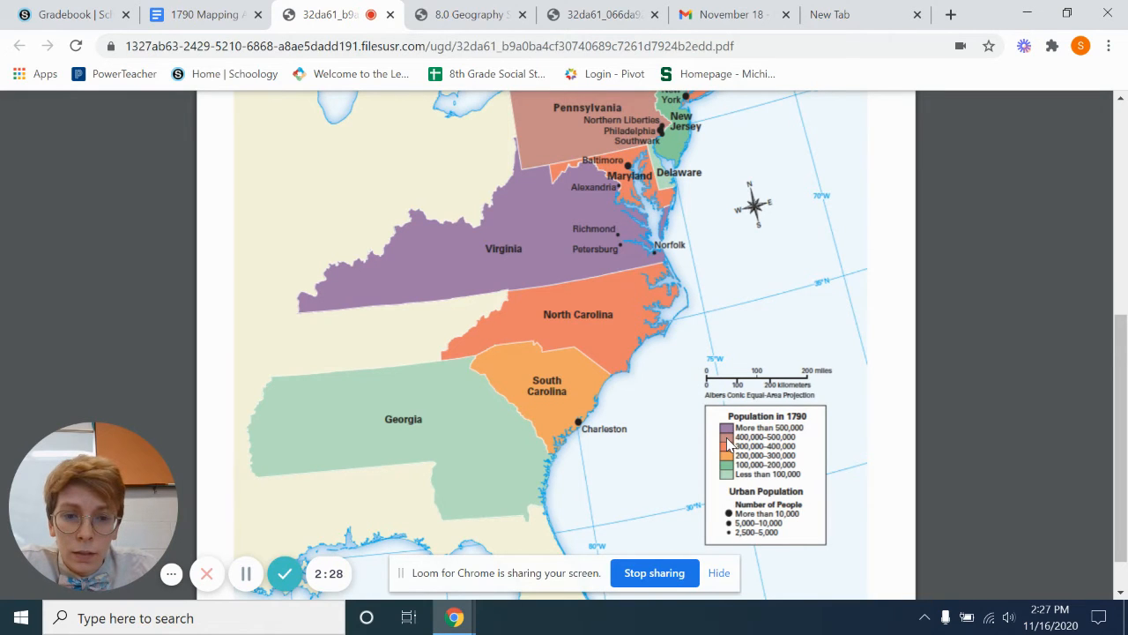
scroll(down, 3)
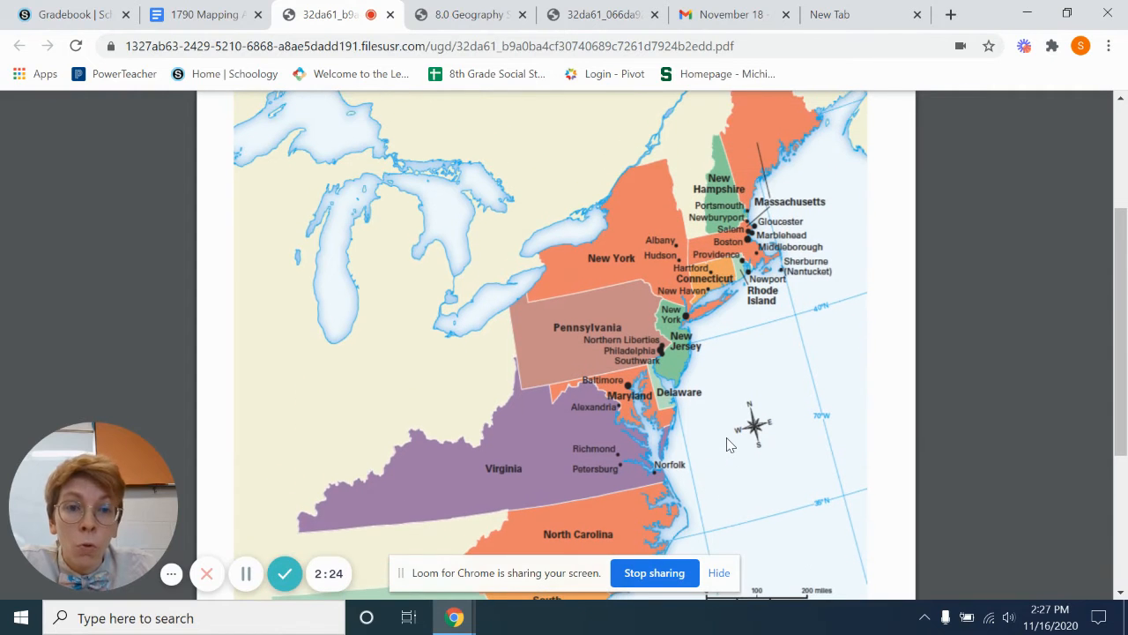
mouse_move(678, 315)
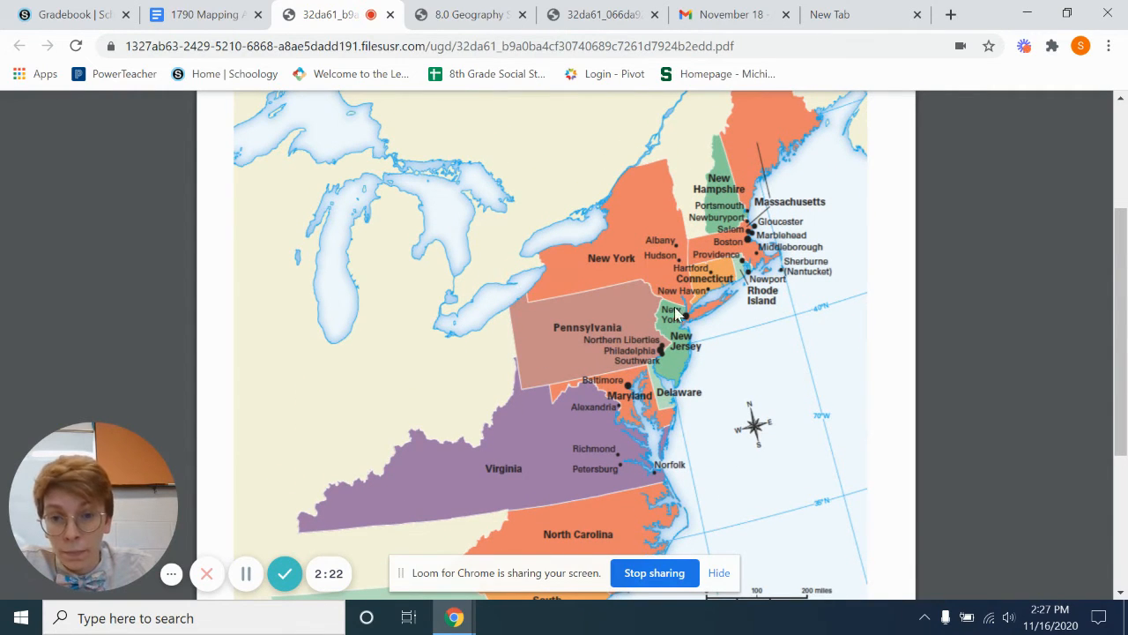
mouse_move(653, 377)
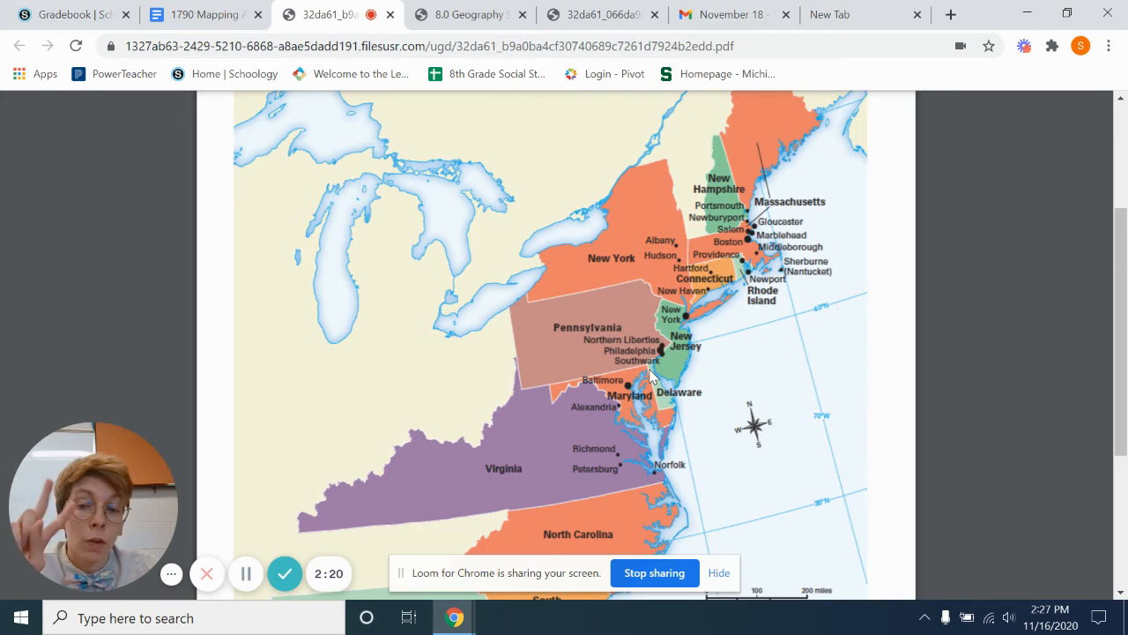
mouse_move(574, 335)
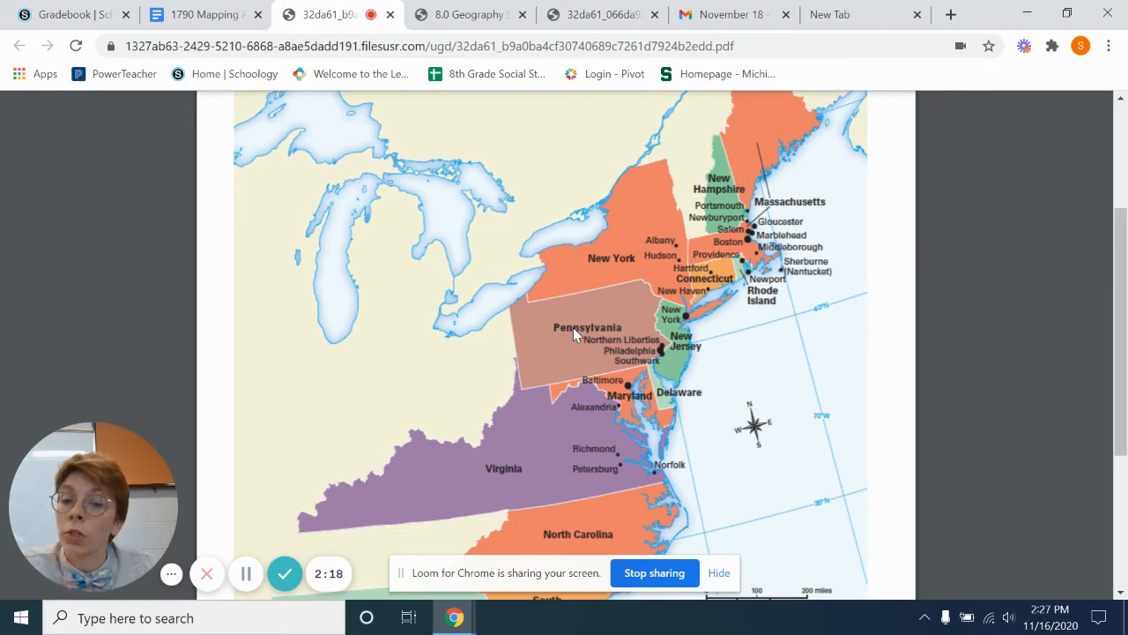
mouse_move(572, 344)
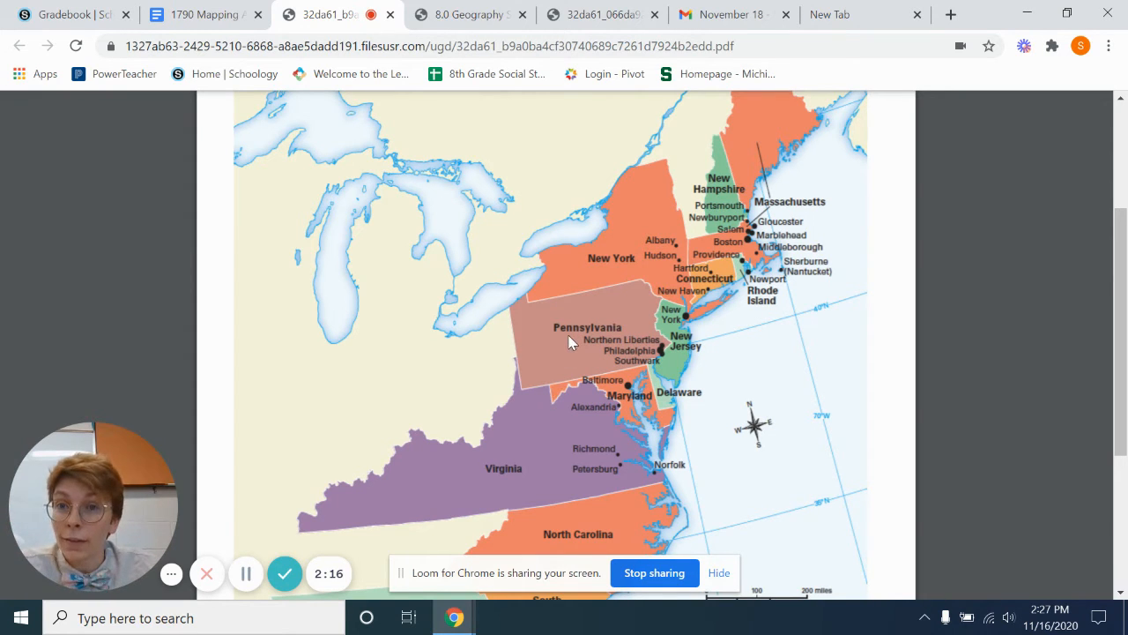
click(204, 14)
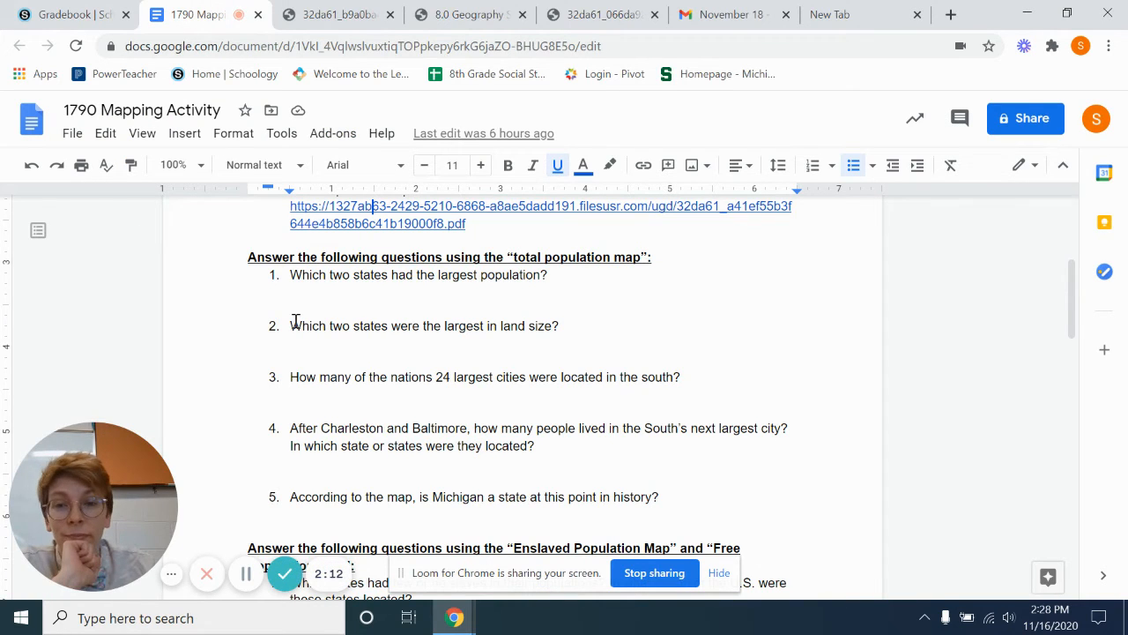
- Scroll to the Enslaved and Free Population questions and switch to the 1790 Free Population map
scroll(down, 3)
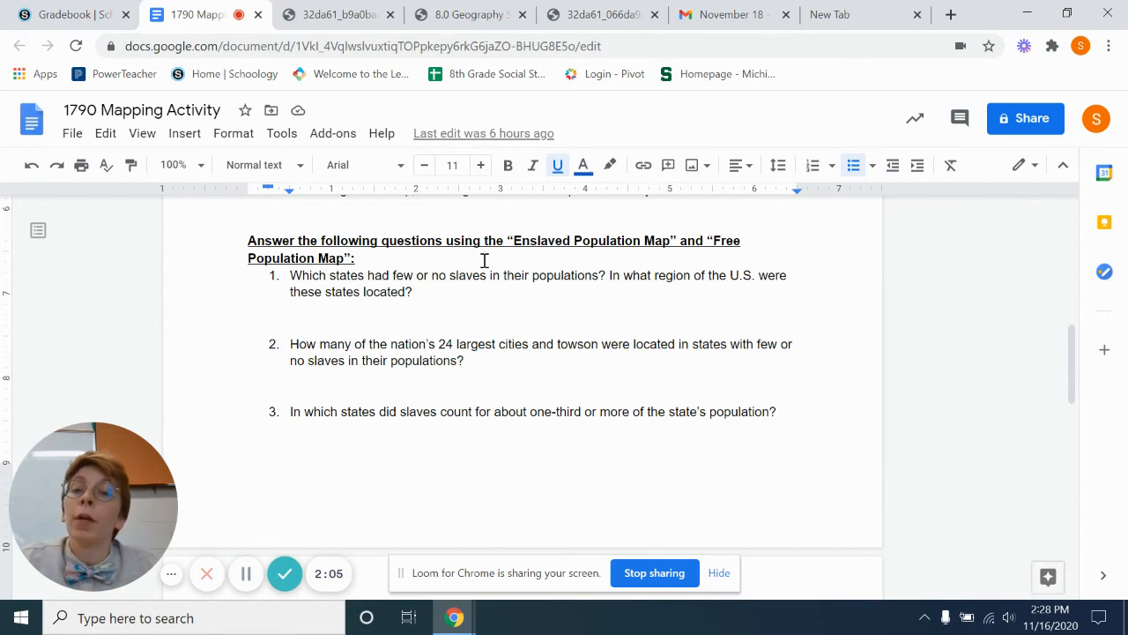
click(471, 15)
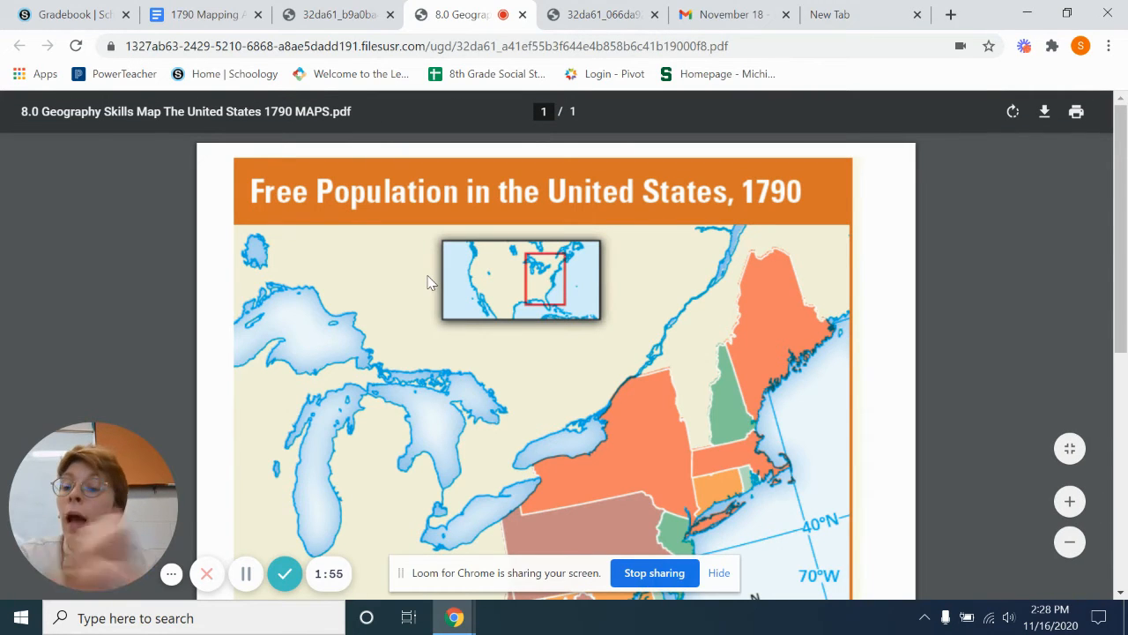
- View the Free Population and Slavery in the United States, 1790 maps, then return to the activity doc
scroll(down, 3)
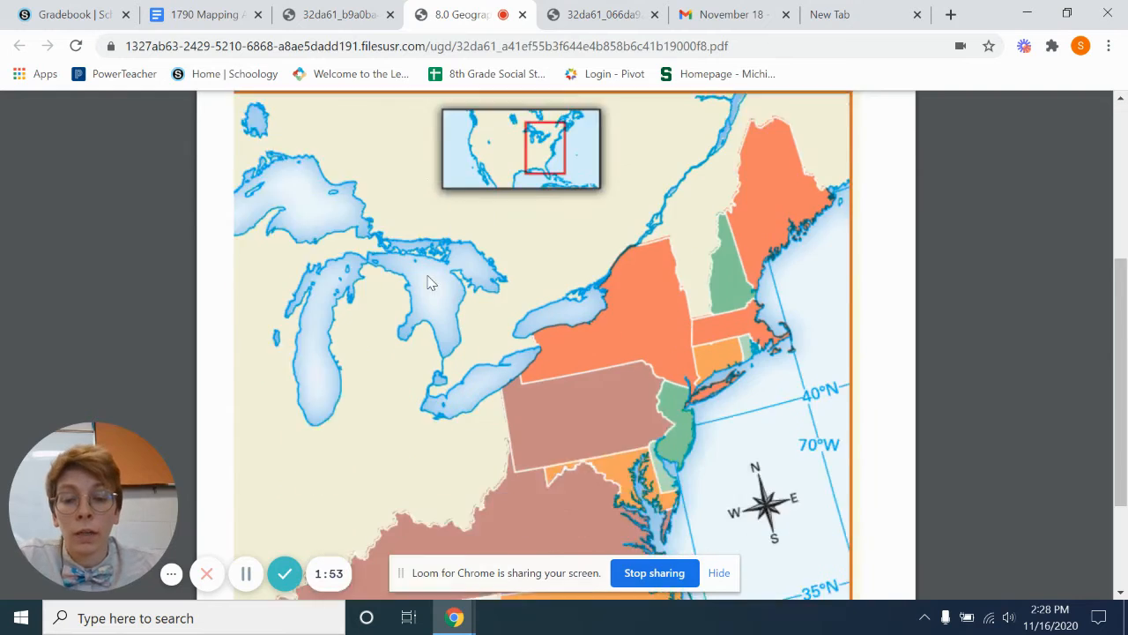
click(603, 14)
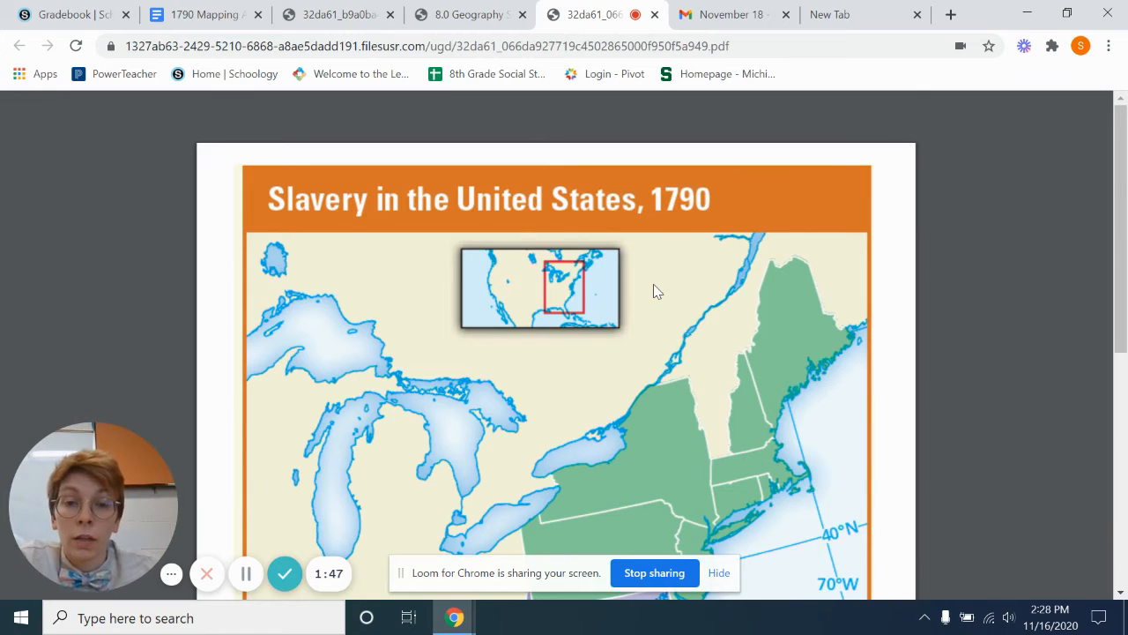
scroll(down, 3)
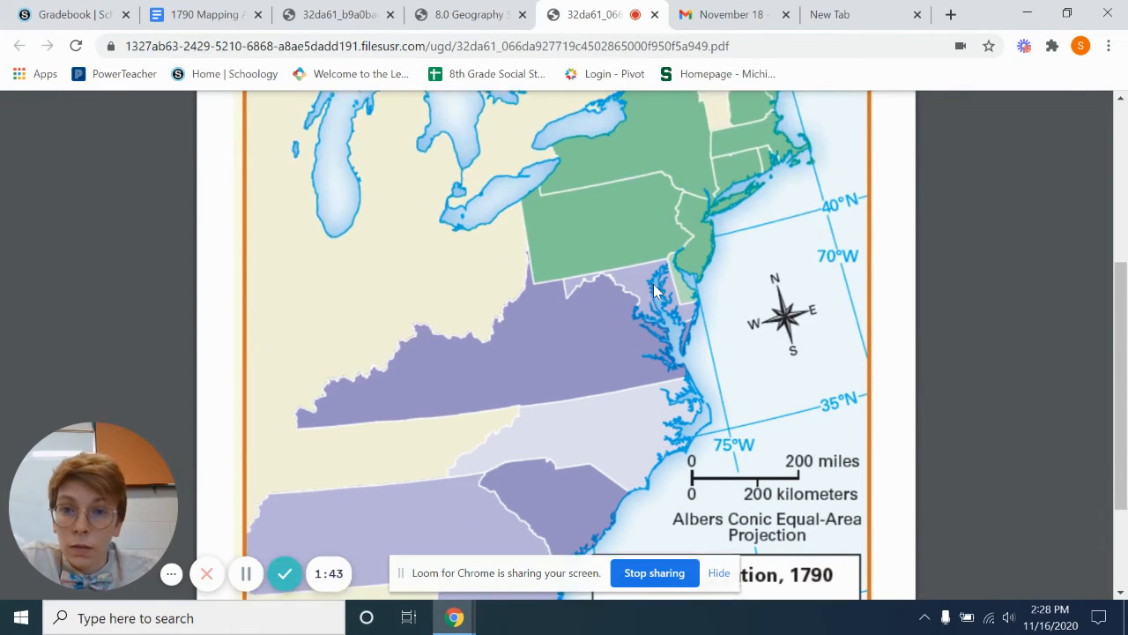
click(202, 14)
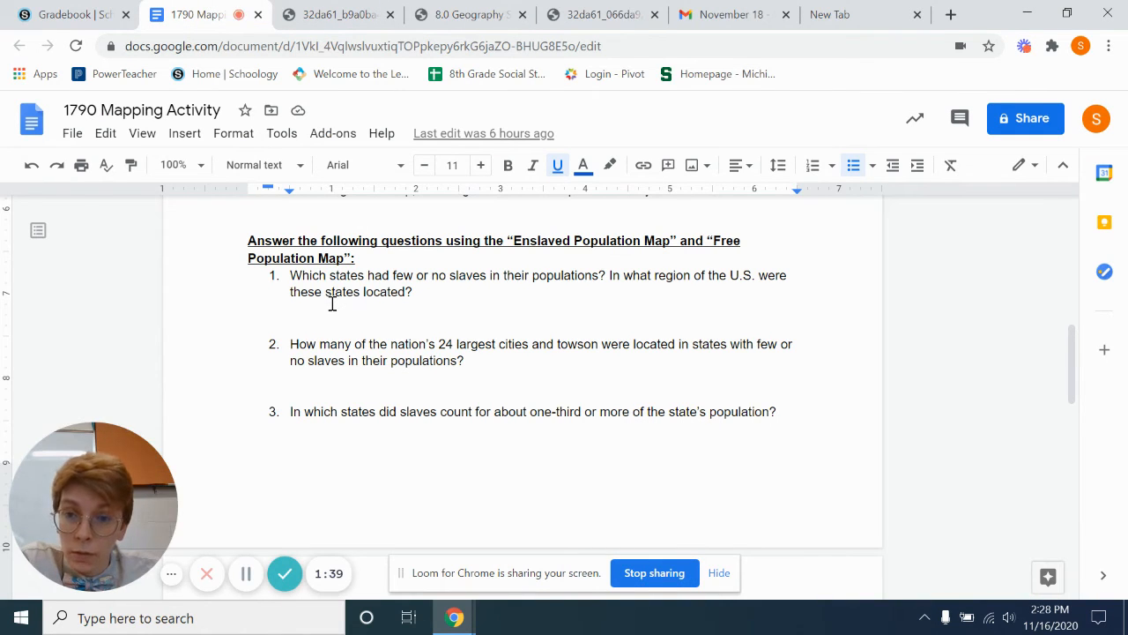
scroll(down, 3)
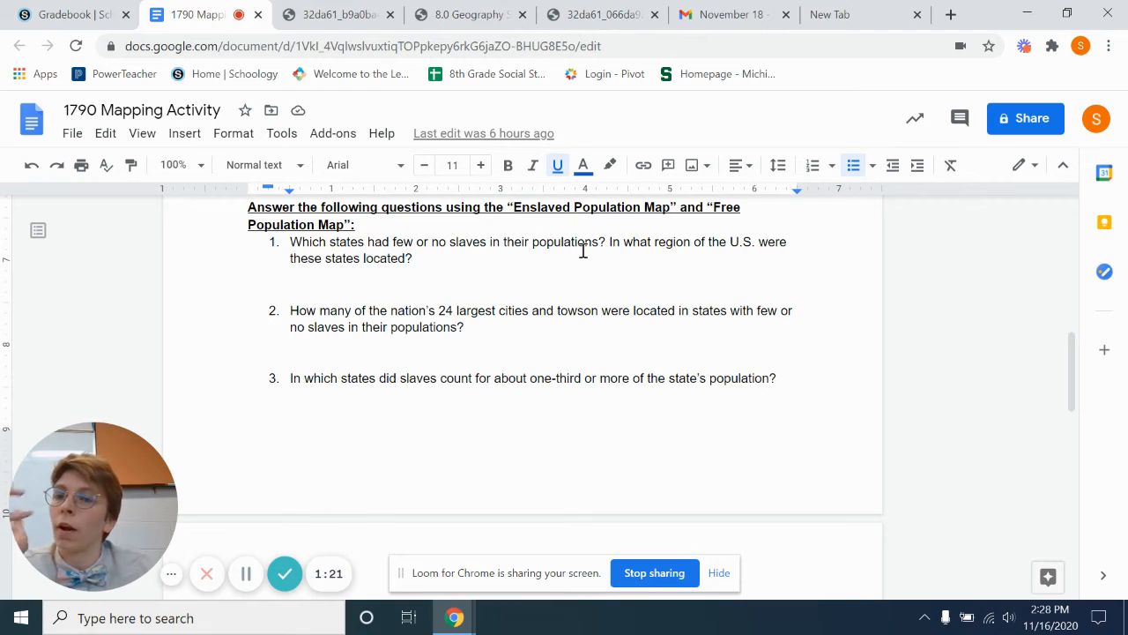
scroll(down, 3)
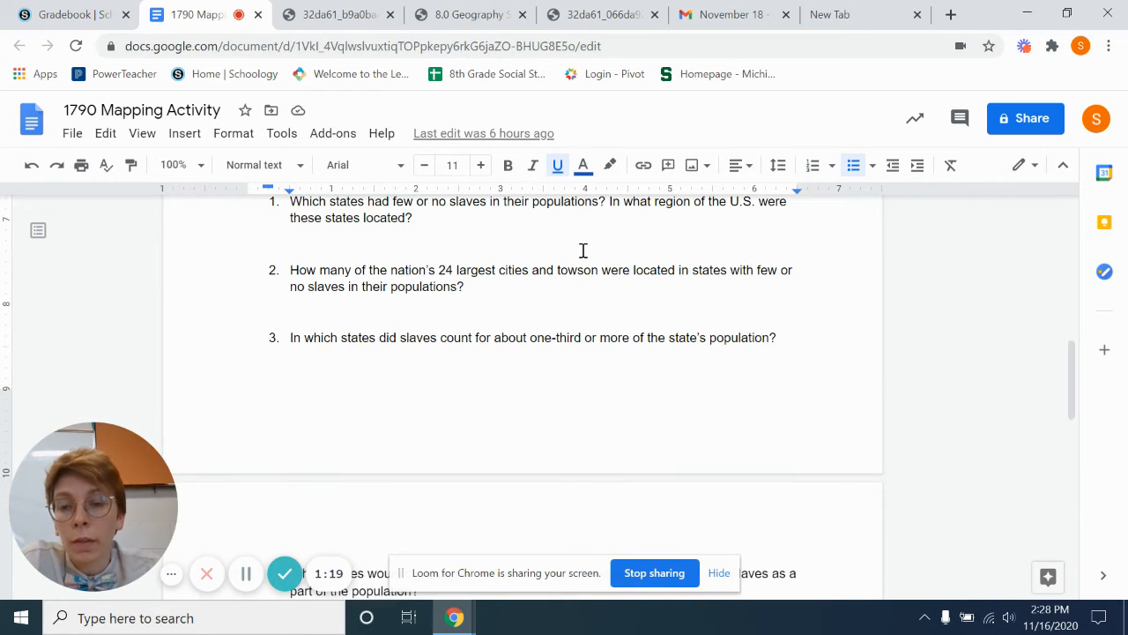
scroll(down, 3)
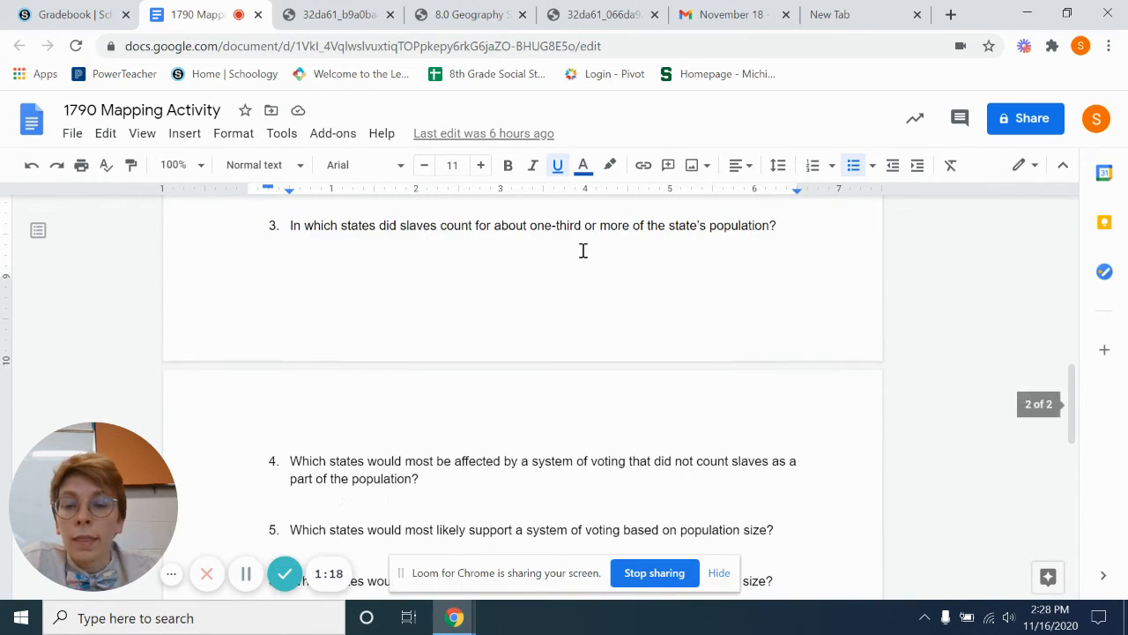
scroll(down, 3)
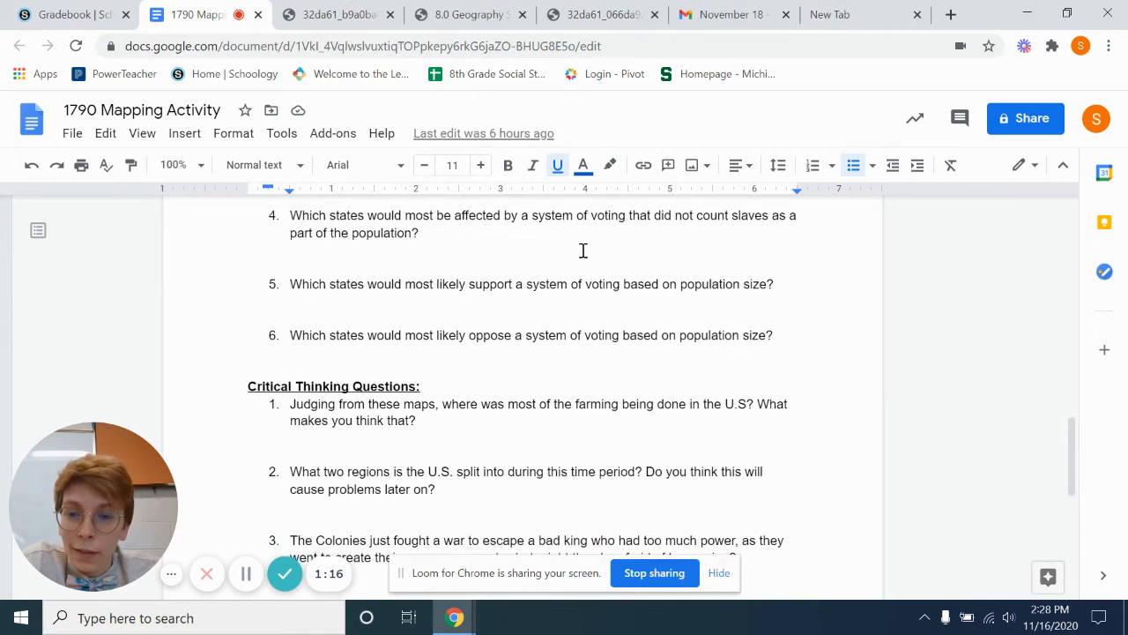
scroll(down, 3)
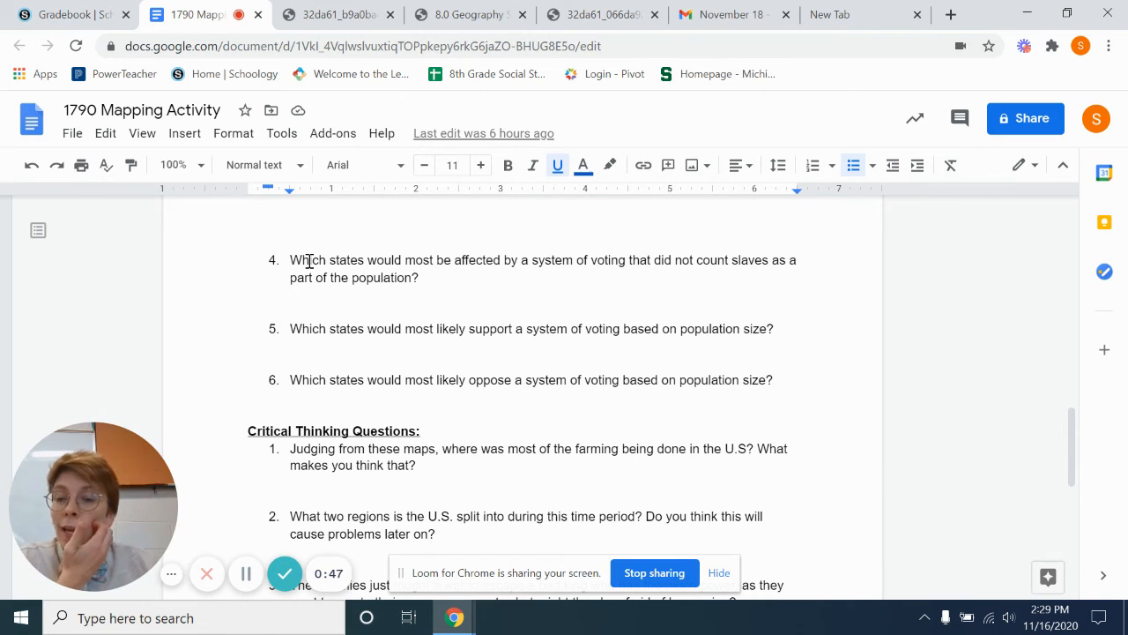
scroll(down, 3)
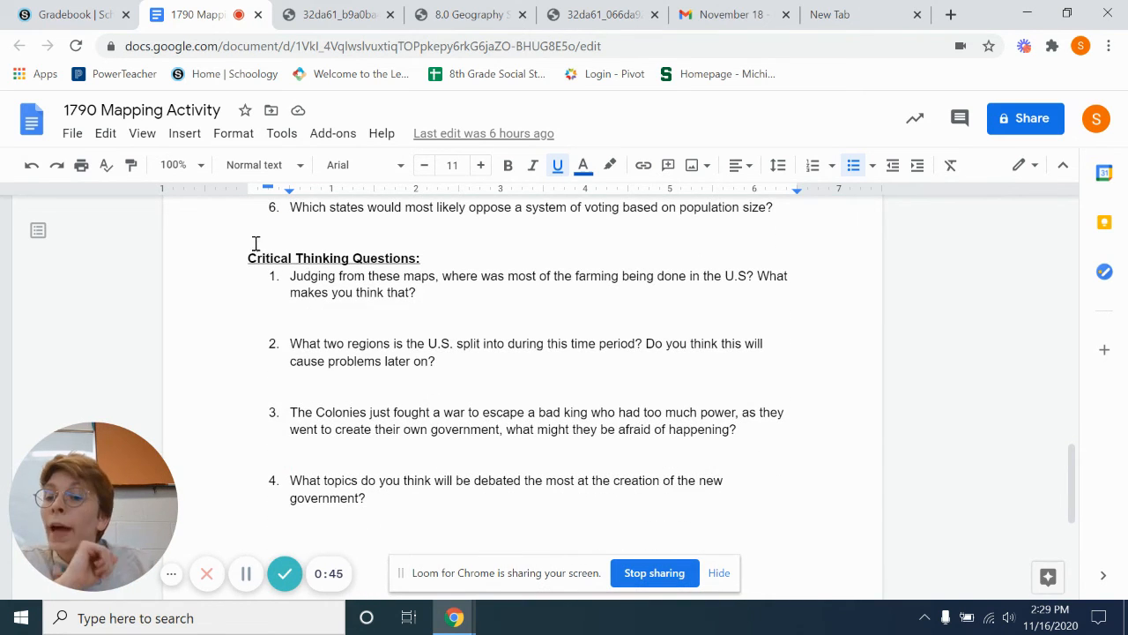